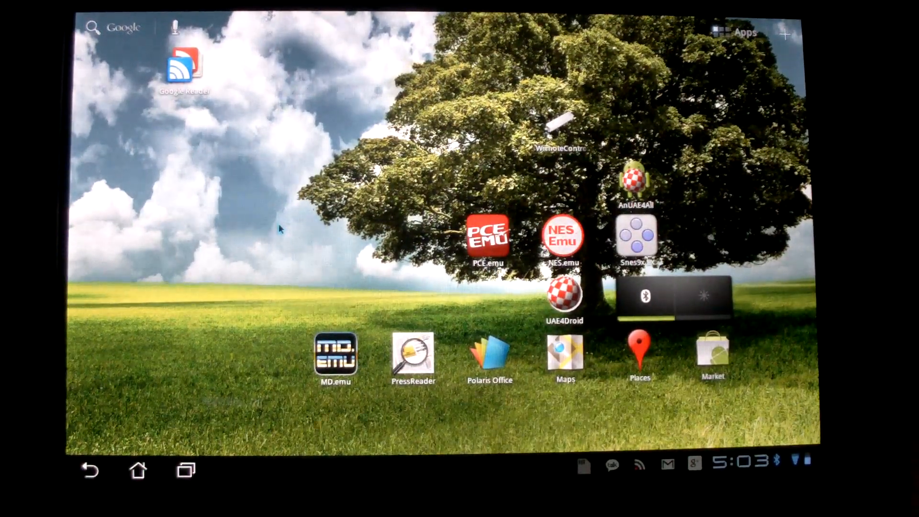
pyautogui.moveTo(313, 269)
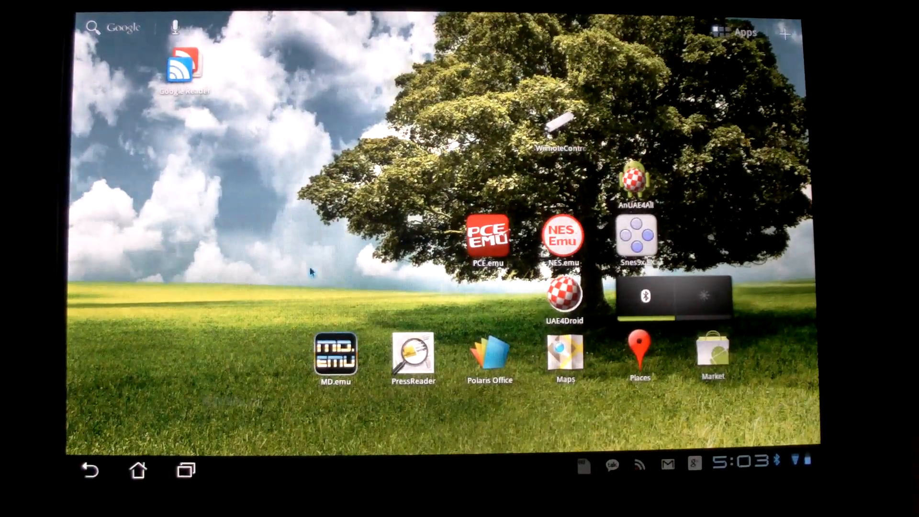
pyautogui.moveTo(230, 131)
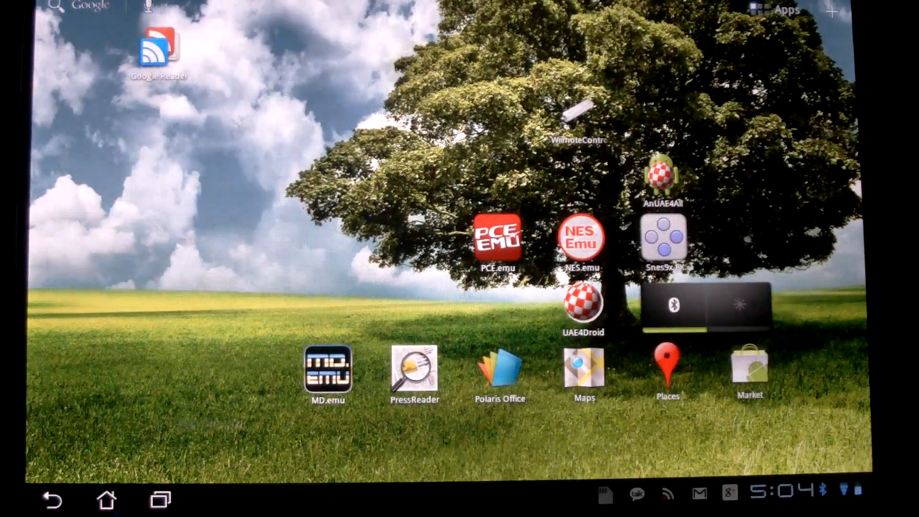
# Step: Scroll the home screen to the panel with the Peoria weather widget and Aug 17 clock
pyautogui.hscroll(-3)
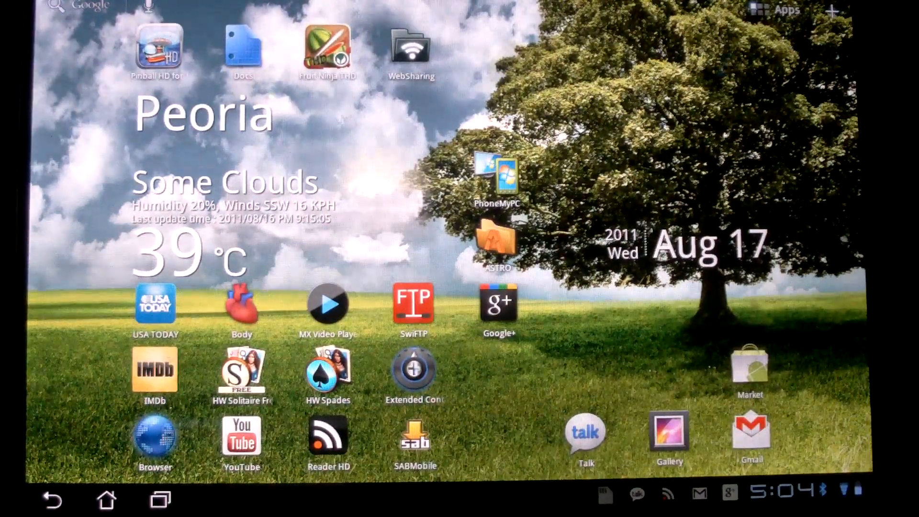
pyautogui.hscroll(-3)
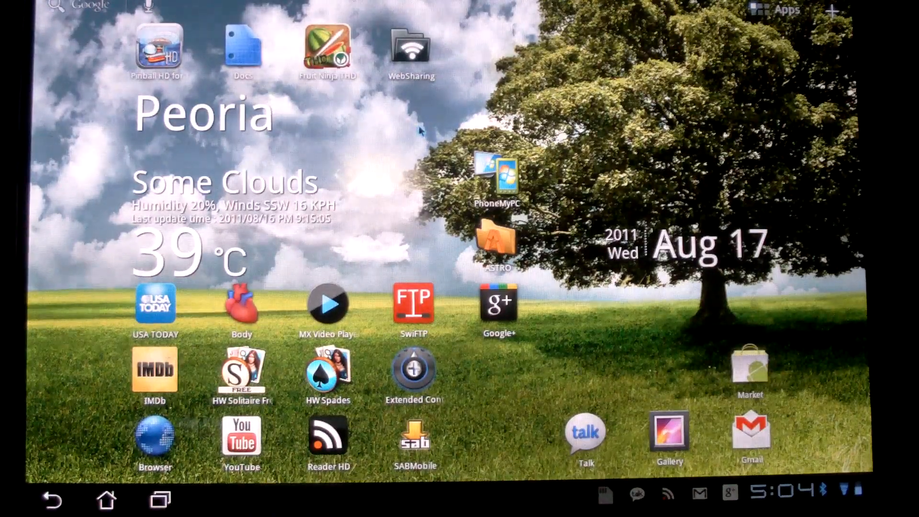
pyautogui.hscroll(-3)
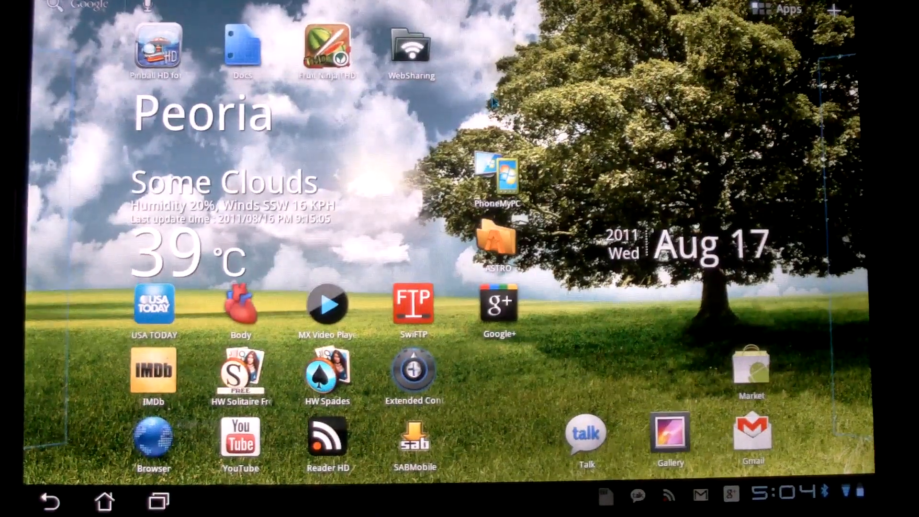
pyautogui.hscroll(-3)
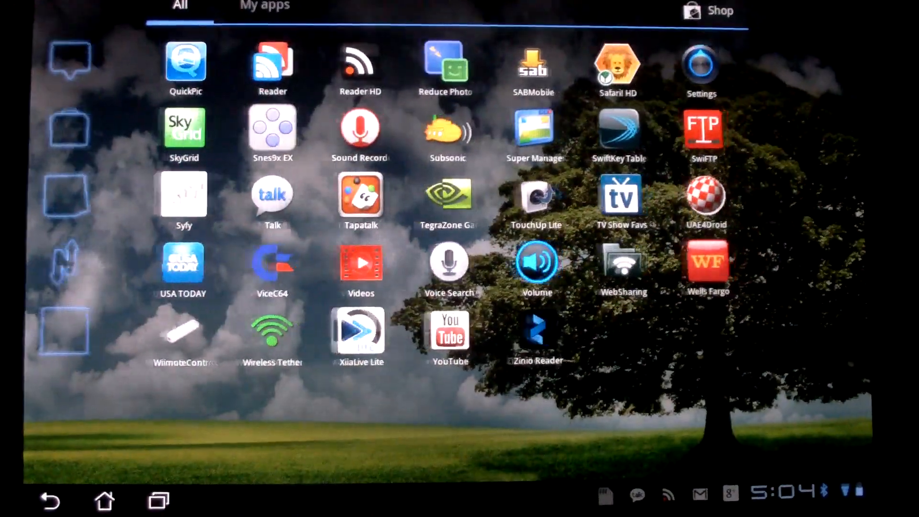
# Step: Page through the app drawer and launch Angry Birds Rio
pyautogui.hscroll(-3)
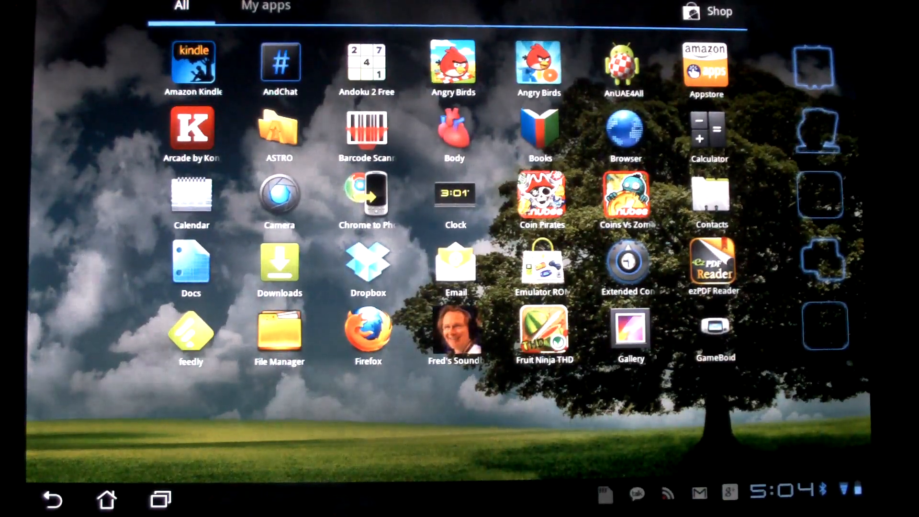
pyautogui.click(452, 63)
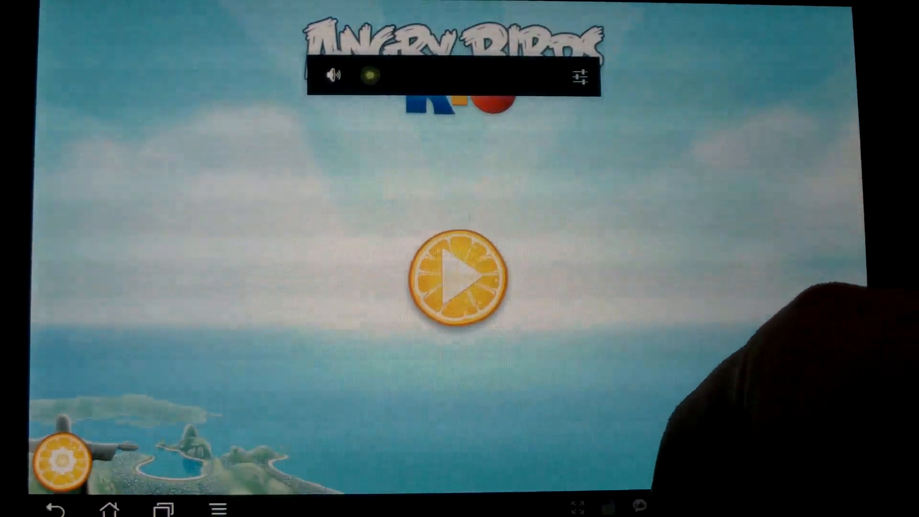
# Step: Turn the Angry Birds Rio volume up and start Smugglers' Den level 3
pyautogui.moveTo(369, 75); pyautogui.dragTo(474, 76)
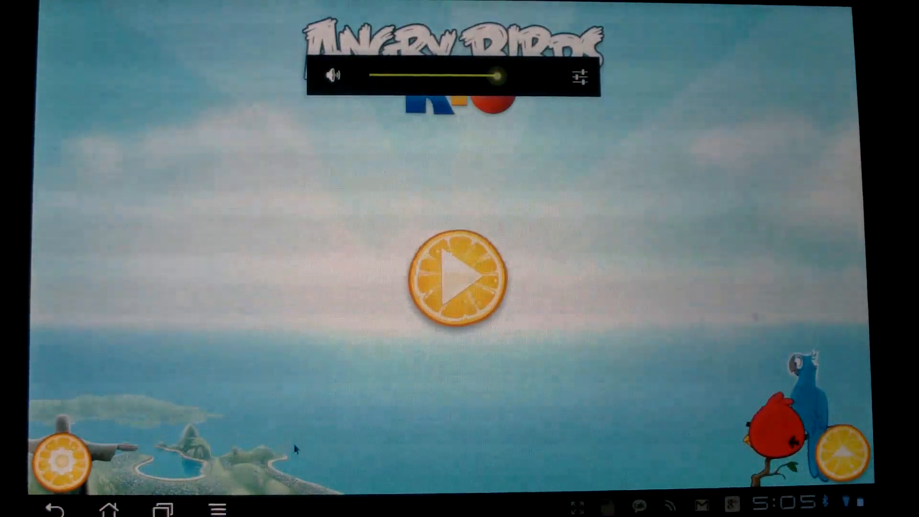
pyautogui.click(457, 277)
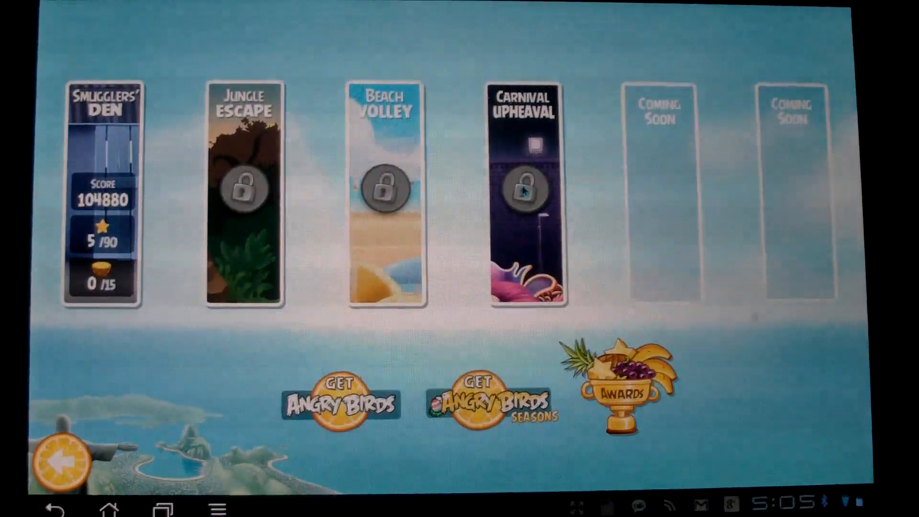
pyautogui.click(105, 193)
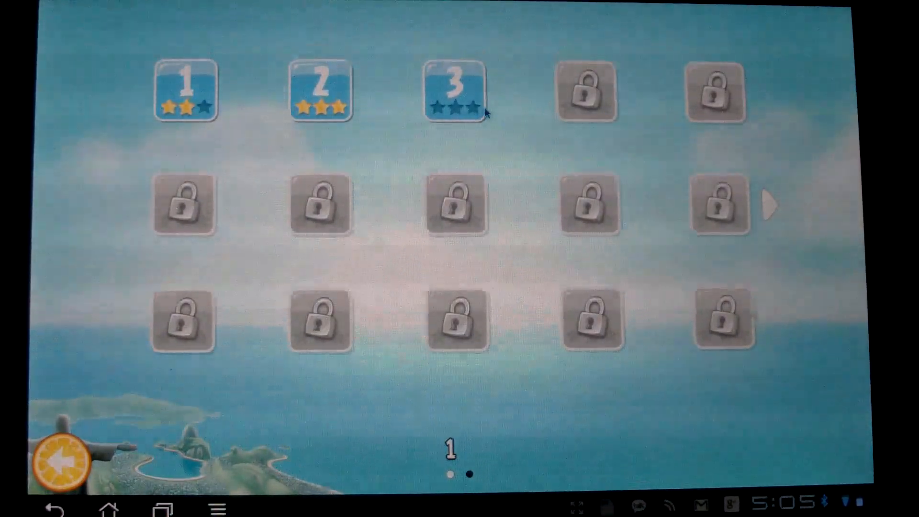
pyautogui.click(456, 92)
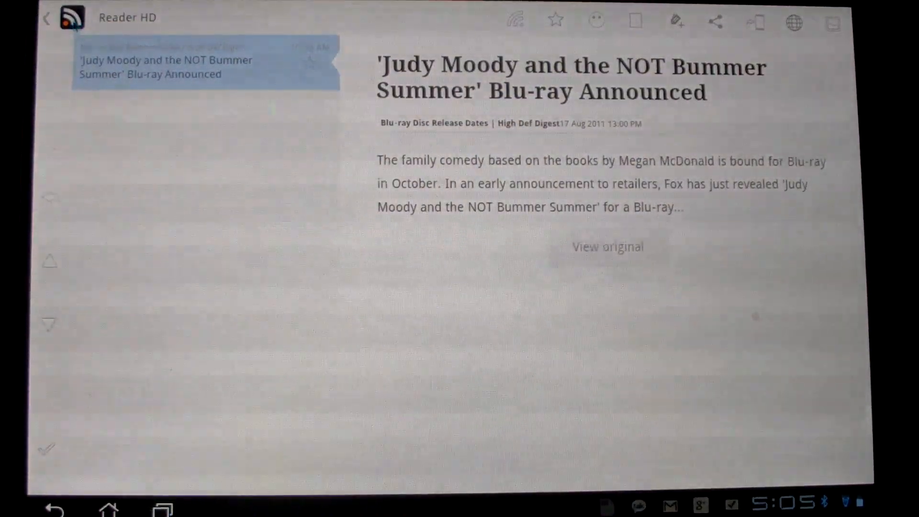
# Step: From All items, open the Office 365 outage story and view its original Betanews article
pyautogui.click(48, 18)
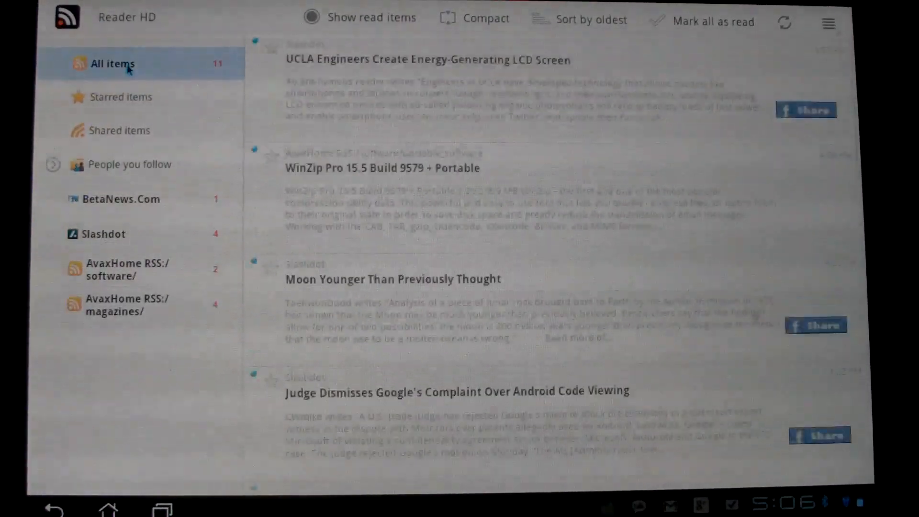
pyautogui.scroll(-3)
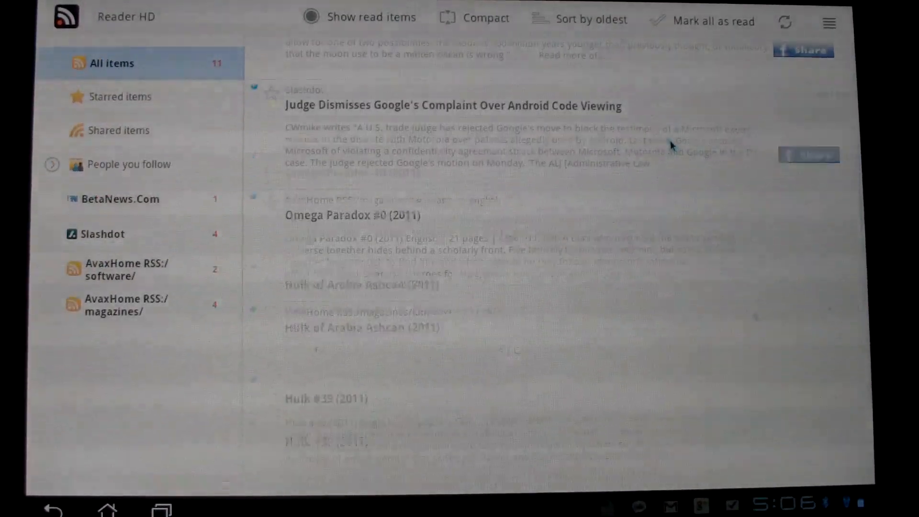
pyautogui.scroll(-3)
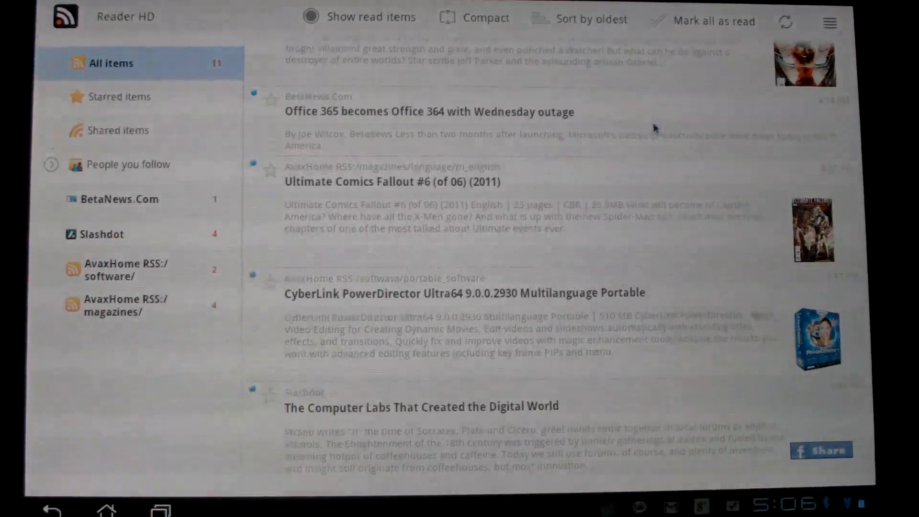
pyautogui.click(430, 111)
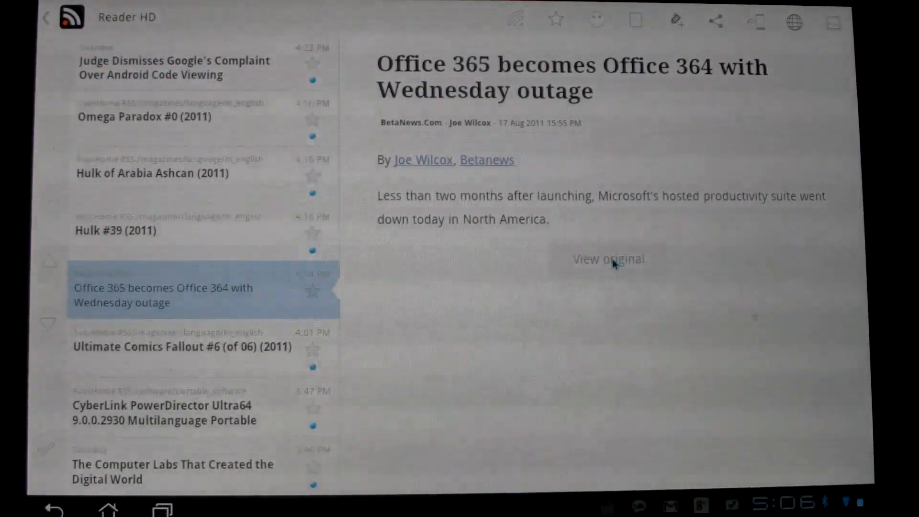
pyautogui.click(608, 259)
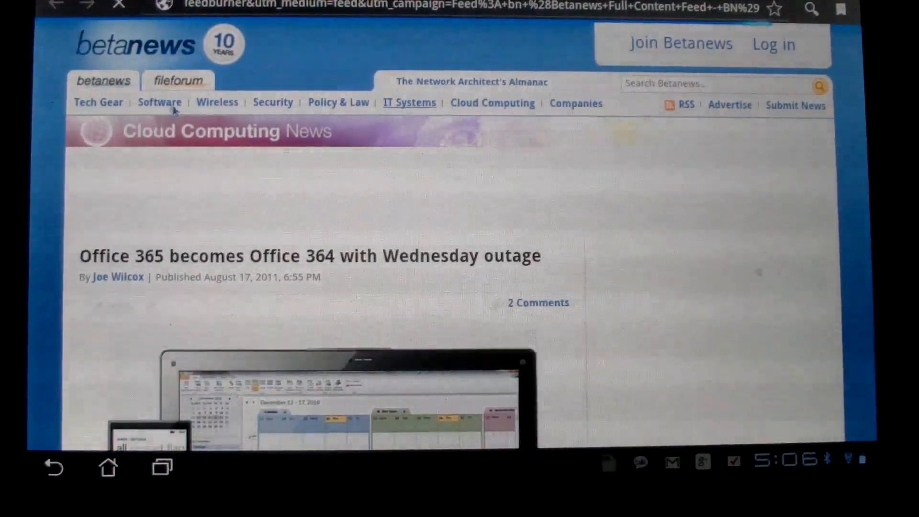
# Step: Scroll down the Betanews Office 365 article to the reader comments section
pyautogui.scroll(-3)
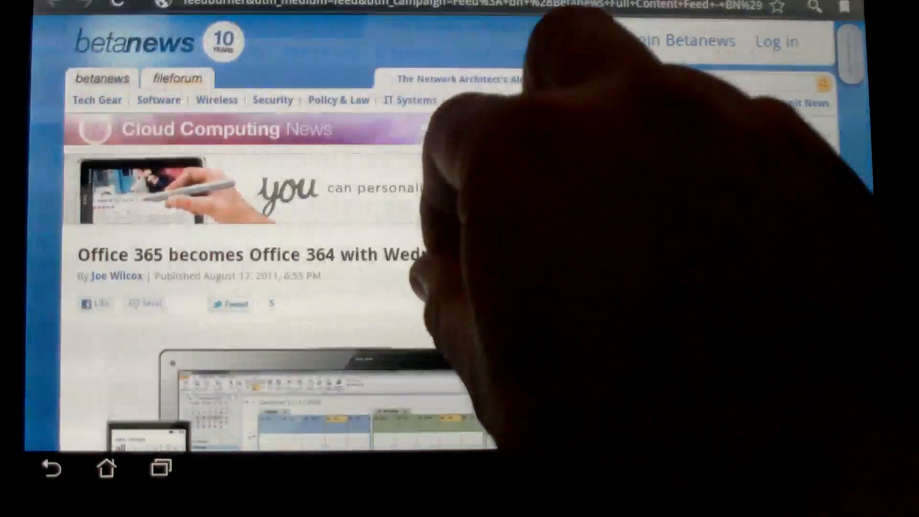
pyautogui.scroll(-3)
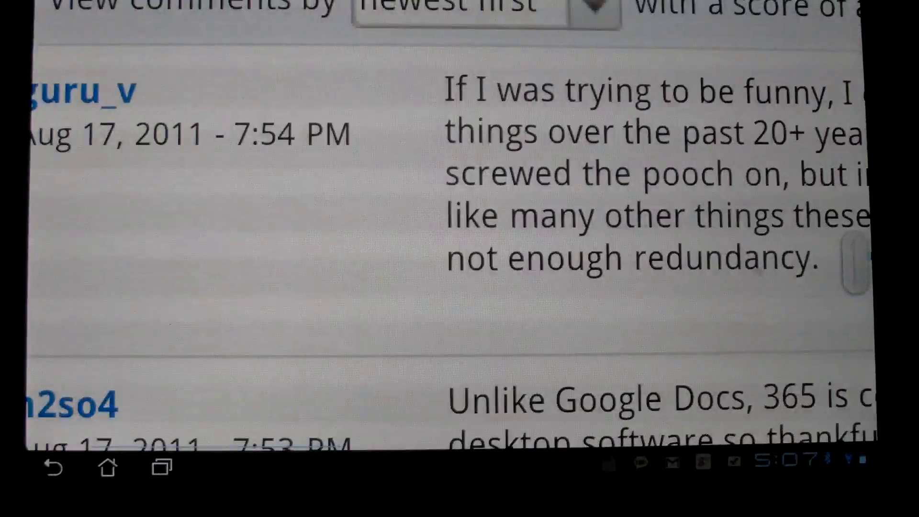
pyautogui.scroll(-3)
pyautogui.write('goog')
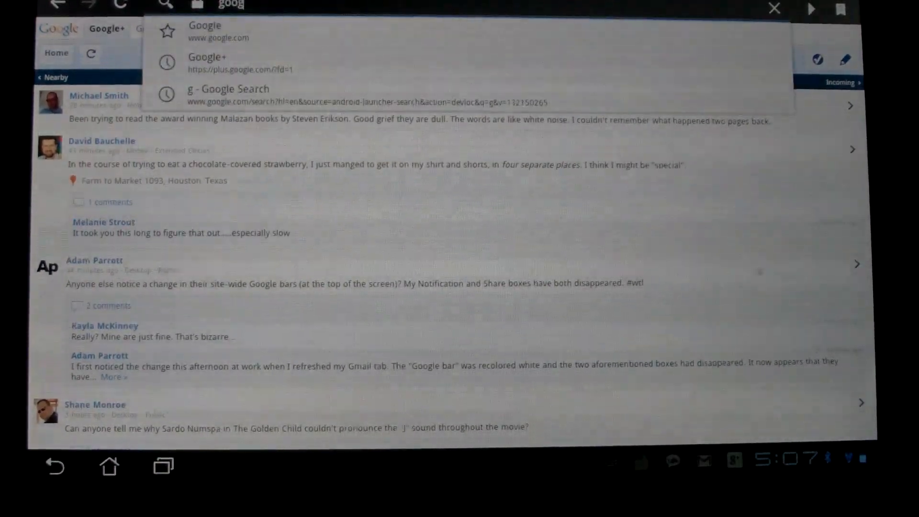
# Step: Search Google Images for 'Shane R. Monroe' and open one of the photo results
pyautogui.click(204, 31)
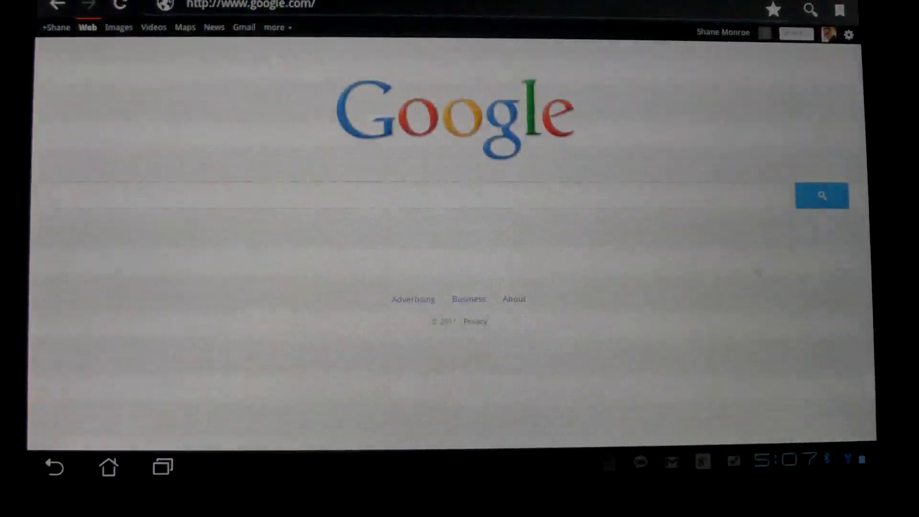
pyautogui.click(234, 195)
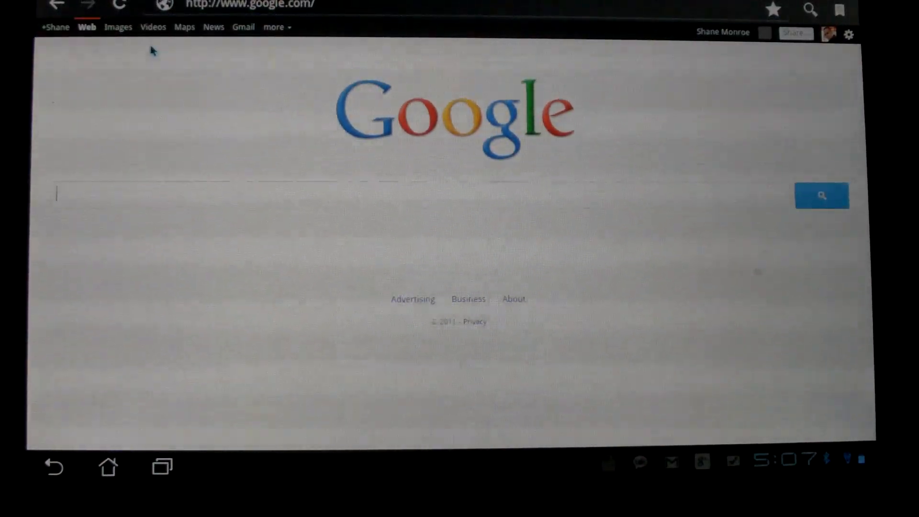
pyautogui.click(118, 27)
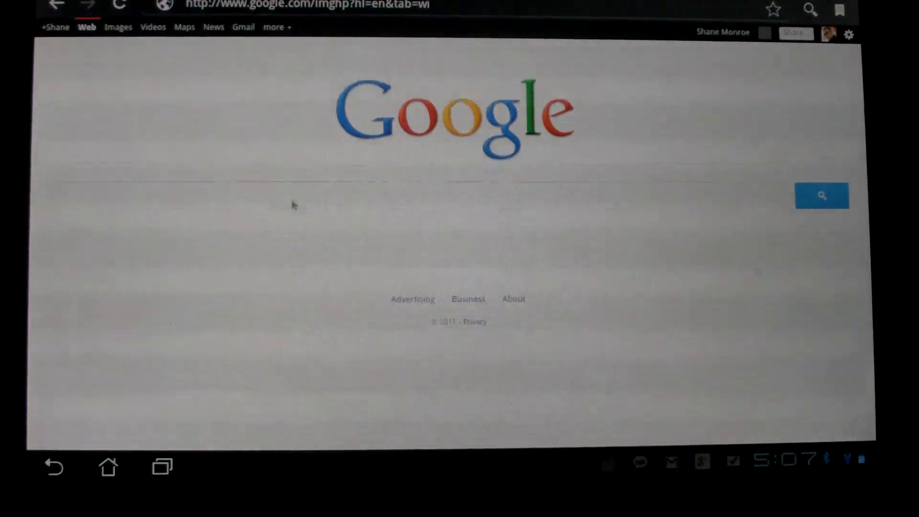
pyautogui.click(118, 27)
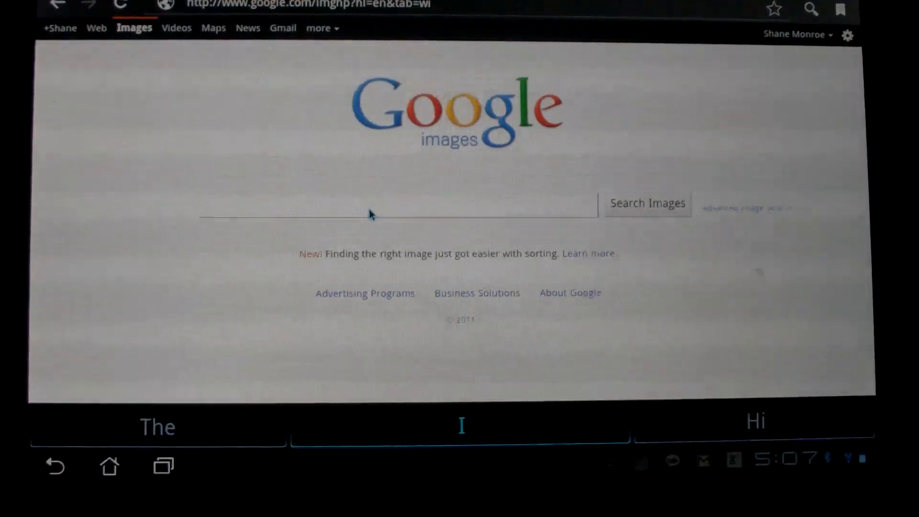
pyautogui.write('shan')
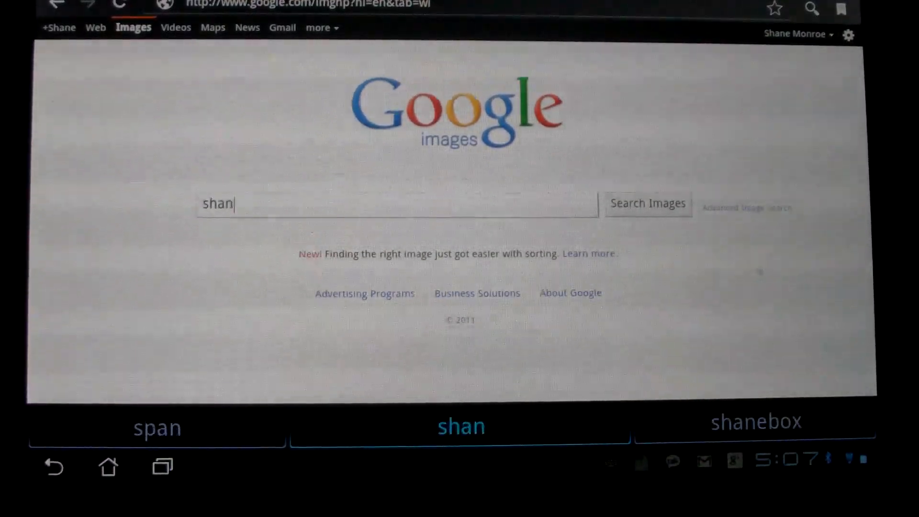
pyautogui.write('Shane R. Monroe mo')
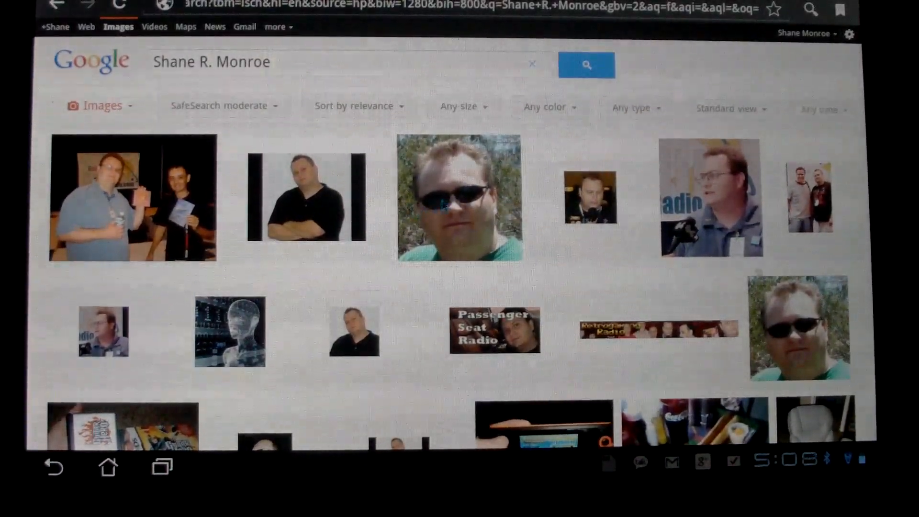
pyautogui.click(459, 196)
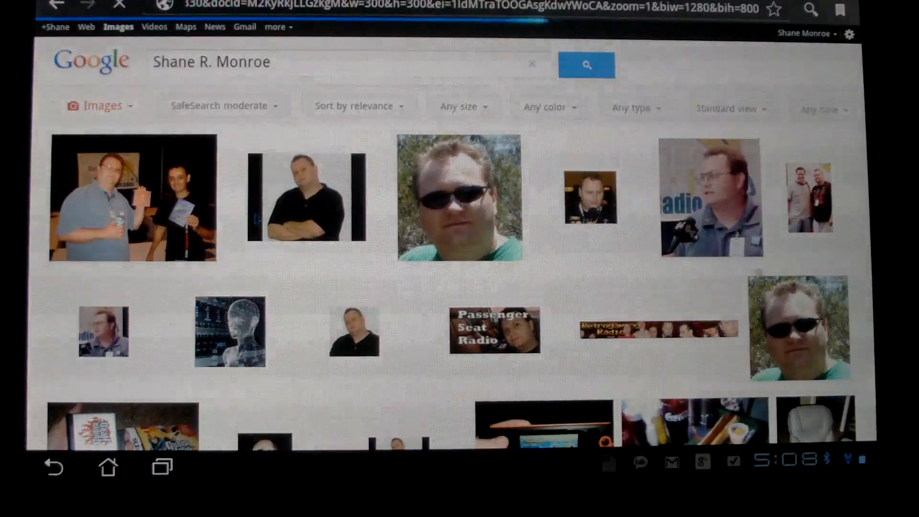
pyautogui.click(457, 197)
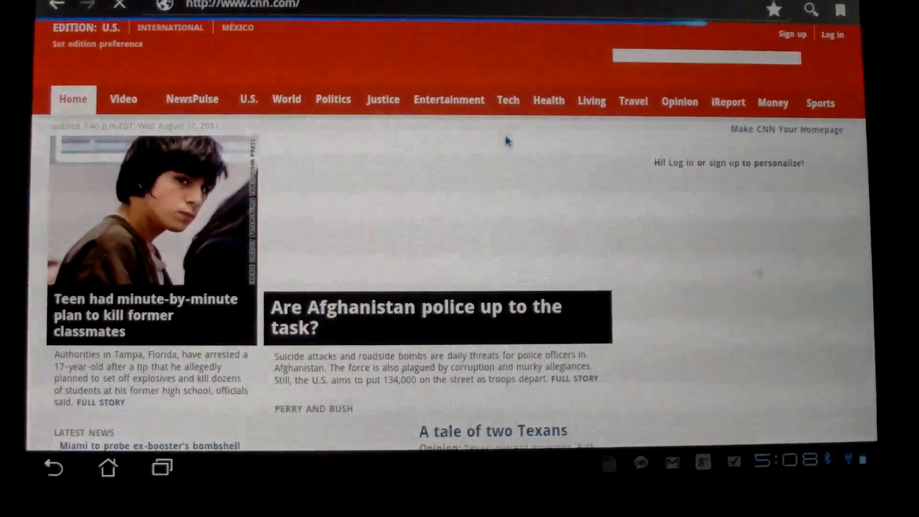
# Step: Scroll down the CNN homepage headlines, then bring up the recent apps list
pyautogui.scroll(-3)
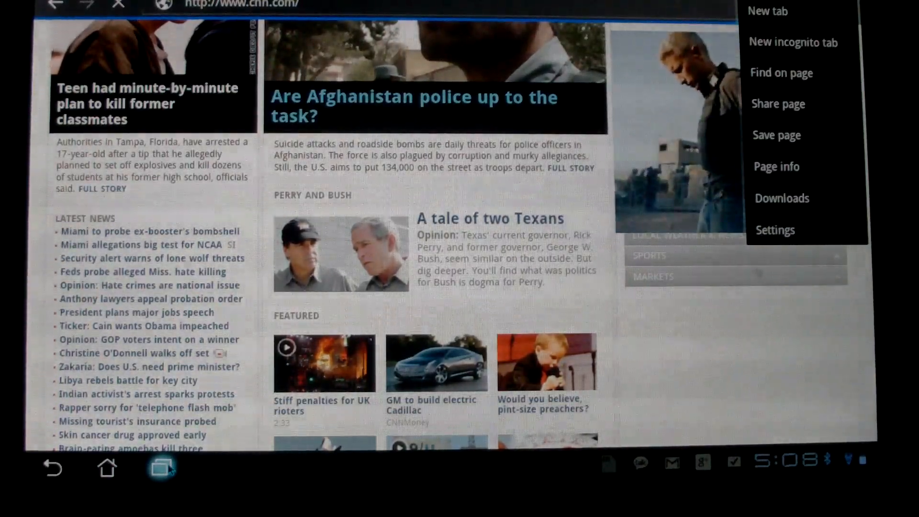
pyautogui.click(160, 466)
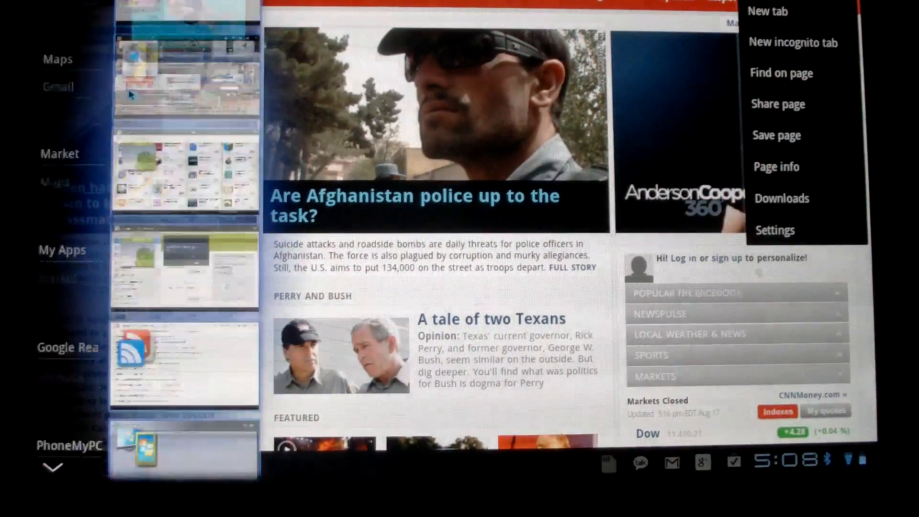
# Step: Switch to Angry Birds Rio from recent apps and quit it, confirming the prompt
pyautogui.scroll(-3)
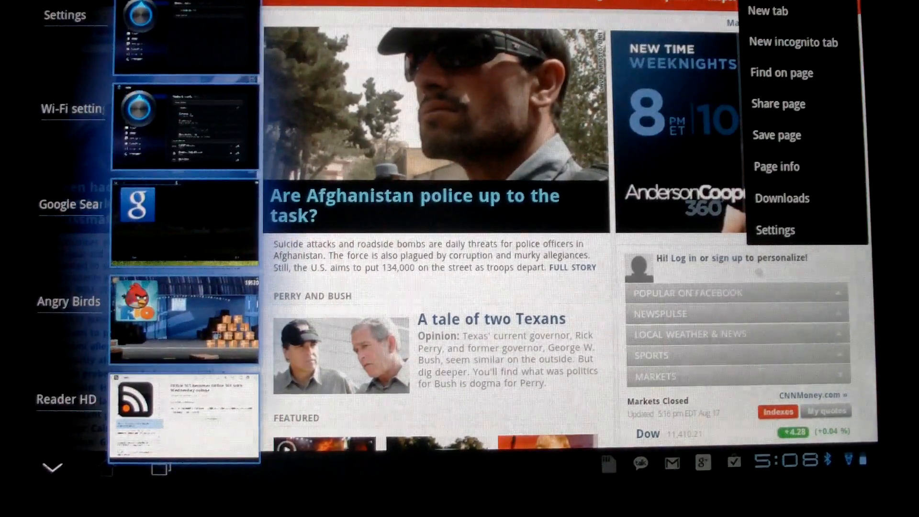
pyautogui.click(184, 319)
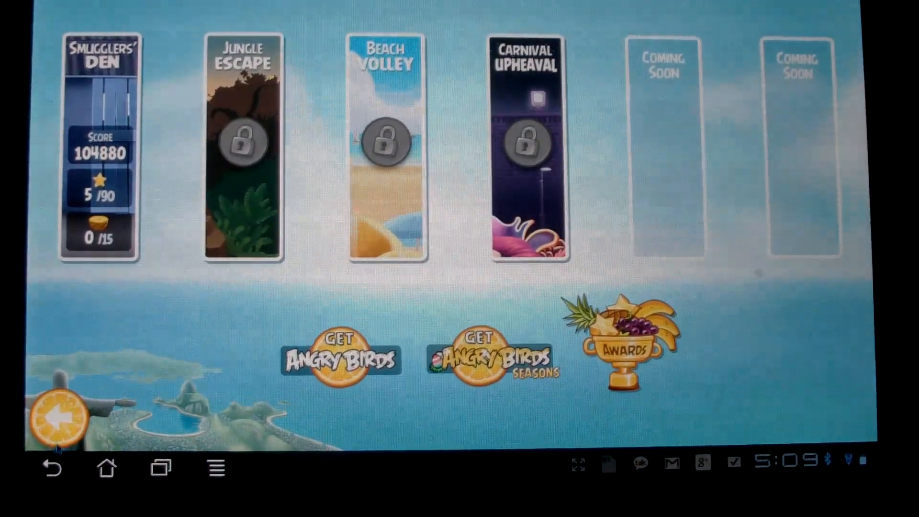
pyautogui.click(64, 416)
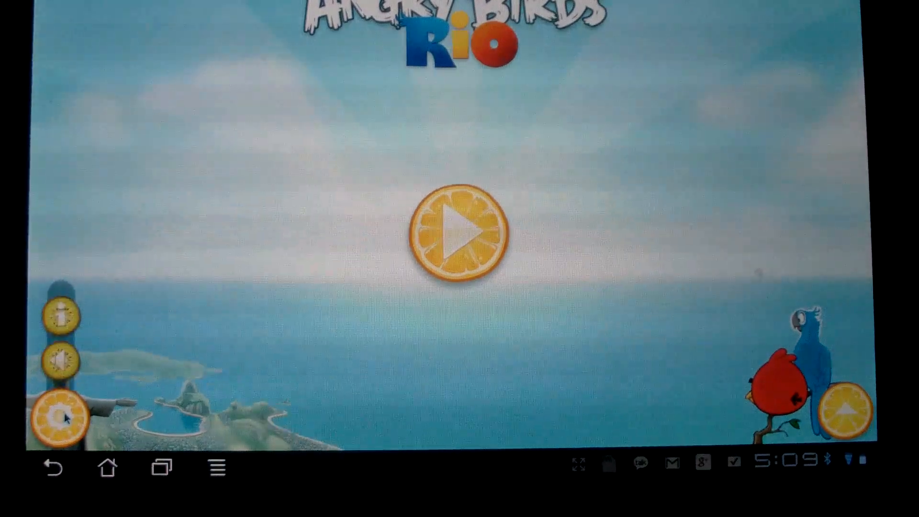
pyautogui.click(54, 468)
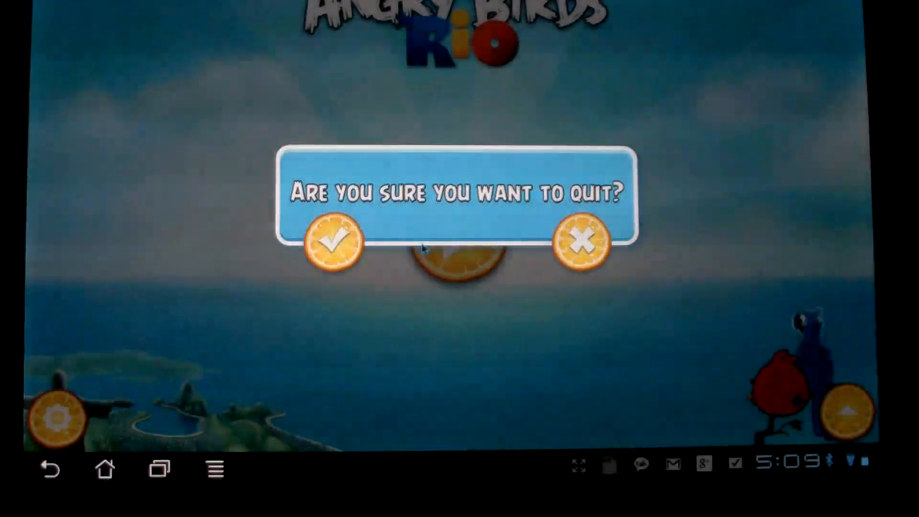
pyautogui.click(334, 241)
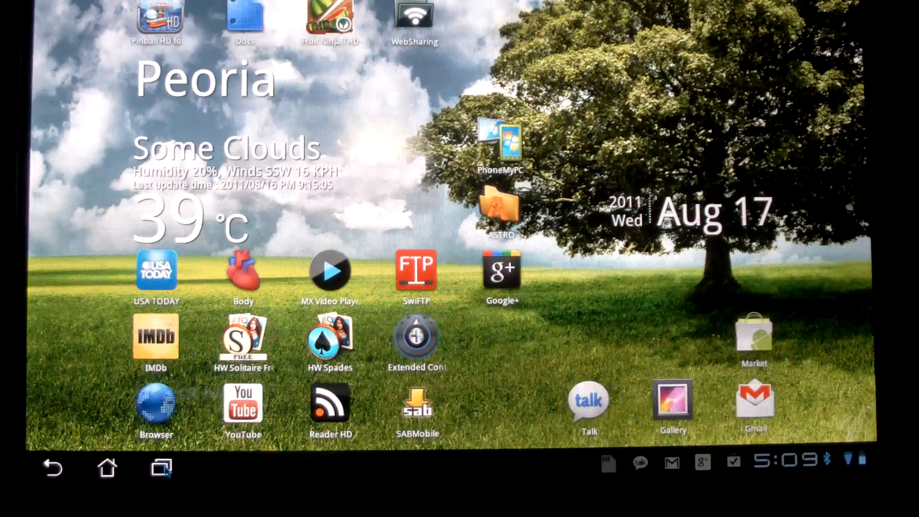
# Step: Return to the Browser via recent apps and play the CNN 'Stiff penalties for UK rioters' clip
pyautogui.click(160, 467)
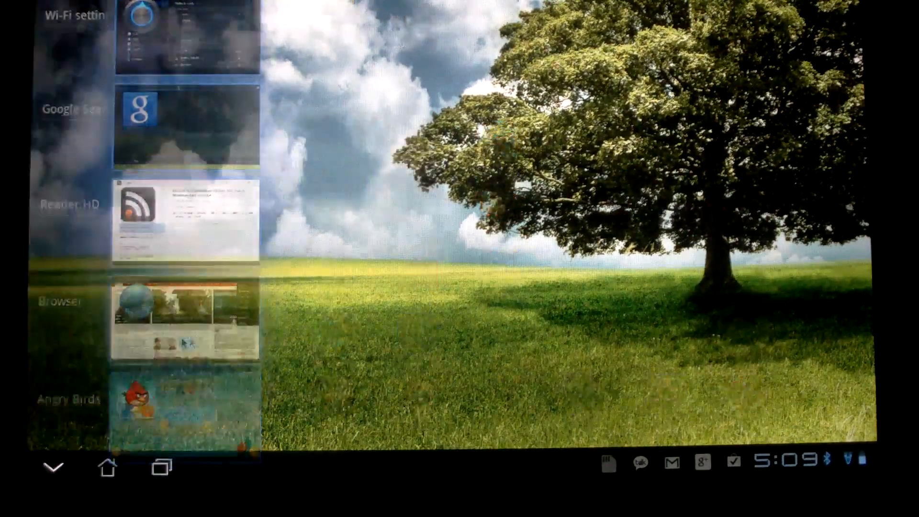
pyautogui.click(185, 316)
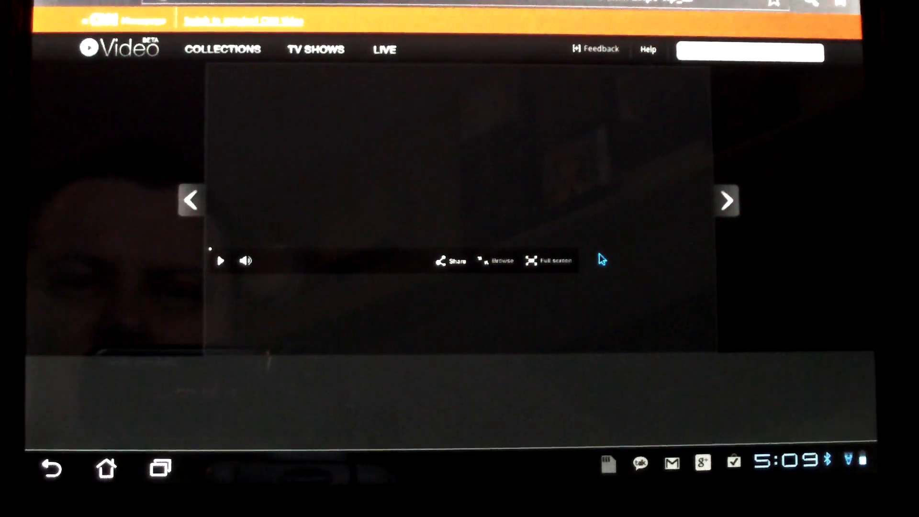
pyautogui.moveTo(283, 173)
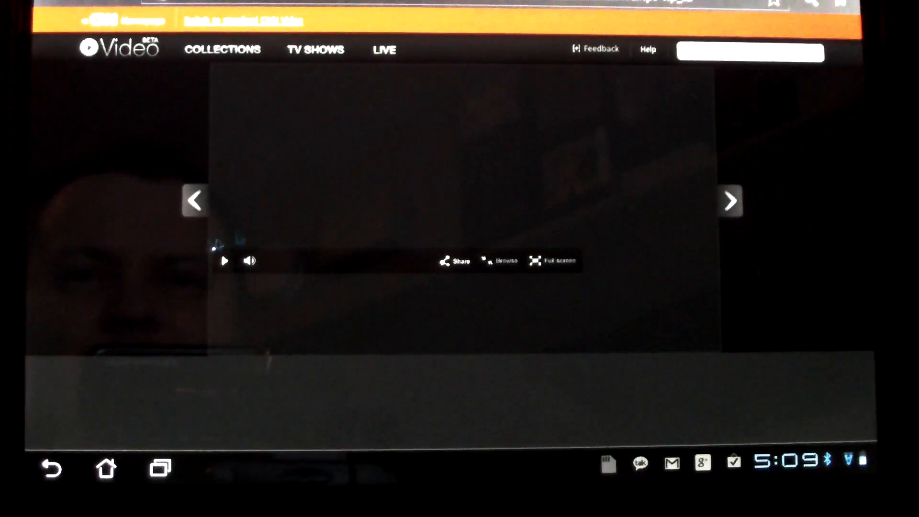
pyautogui.click(225, 260)
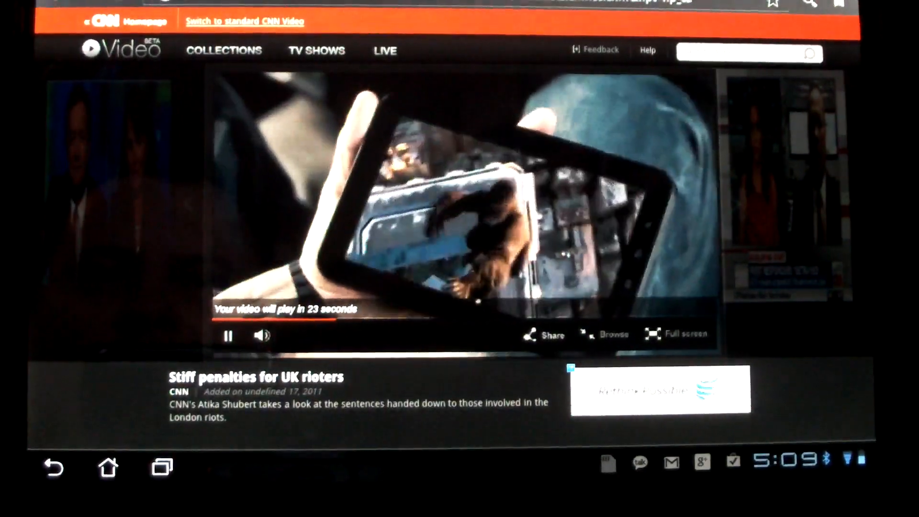
pyautogui.click(104, 467)
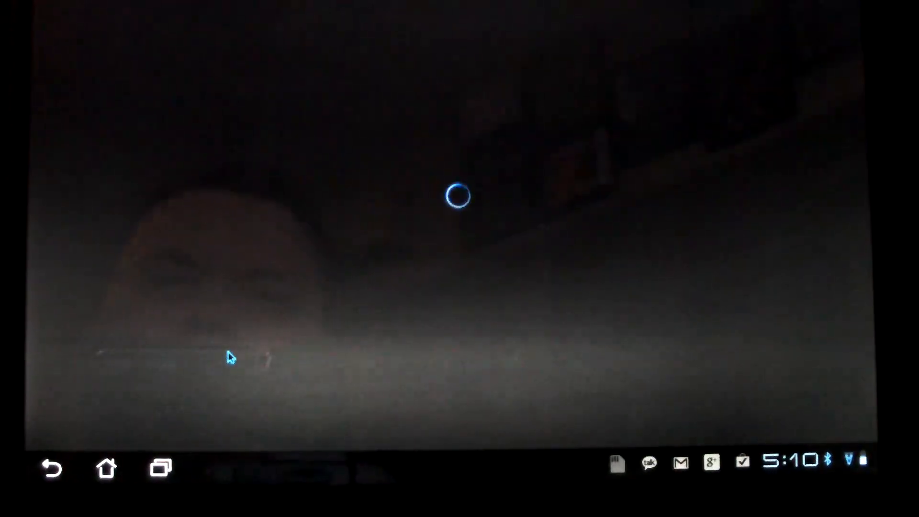
pyautogui.moveTo(292, 195)
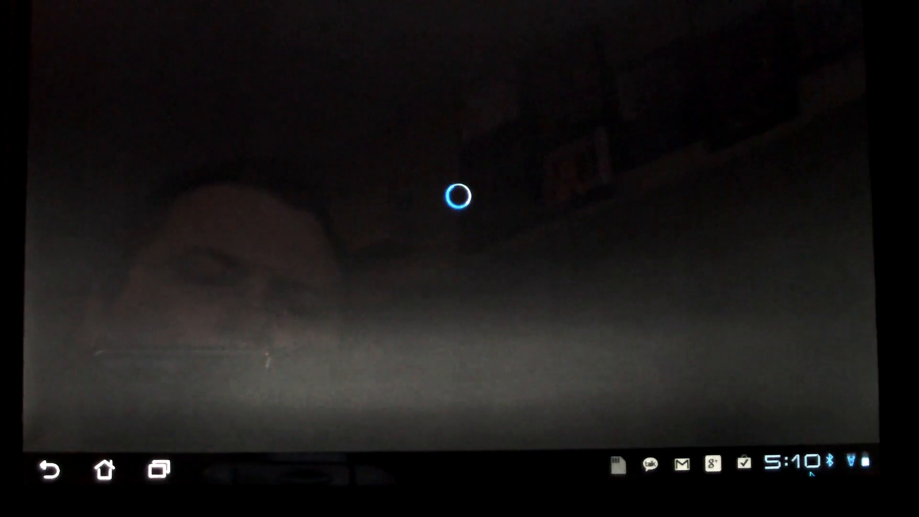
# Step: Launch YouTube and let its Most Popular, Recommendations and Most Discussed video wall load
pyautogui.click(793, 465)
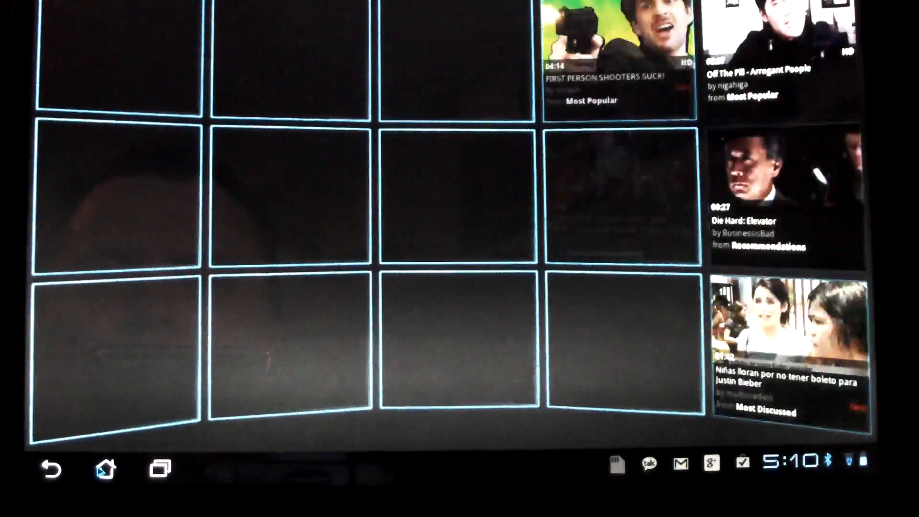
# Step: Leave YouTube with the Home button in the system bar
pyautogui.click(109, 467)
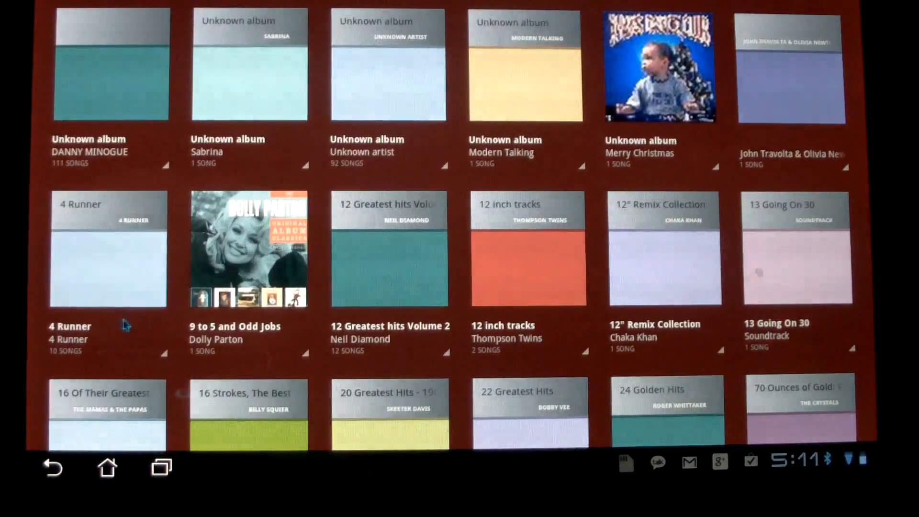
# Step: Open Van Halen's 1984 album and start the song Jump playing
pyautogui.scroll(-3)
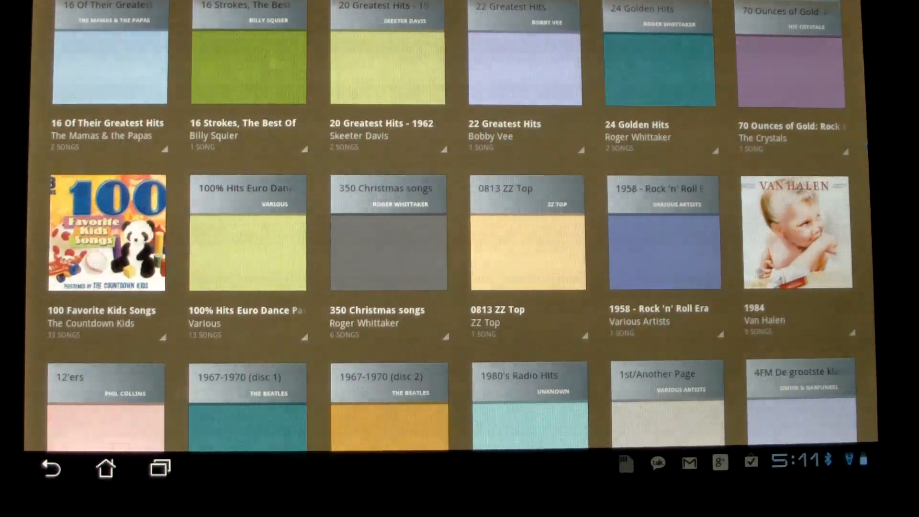
pyautogui.click(796, 230)
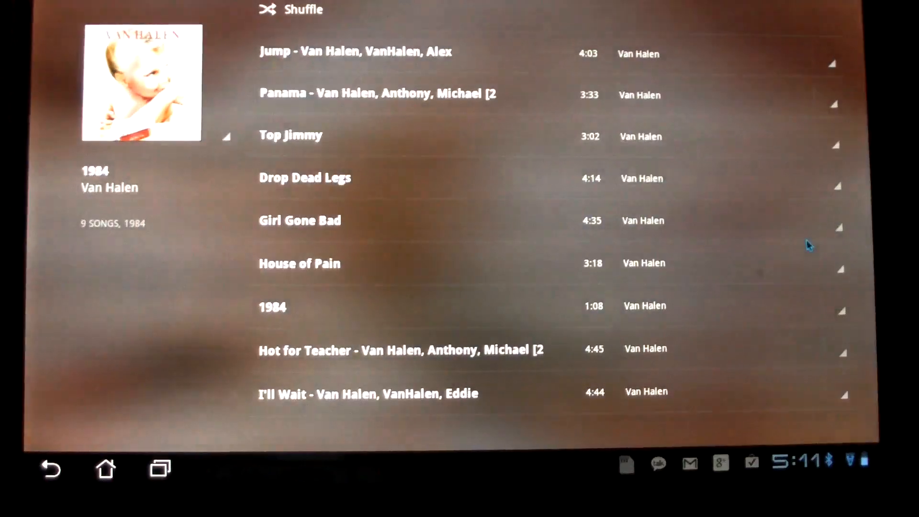
pyautogui.click(352, 53)
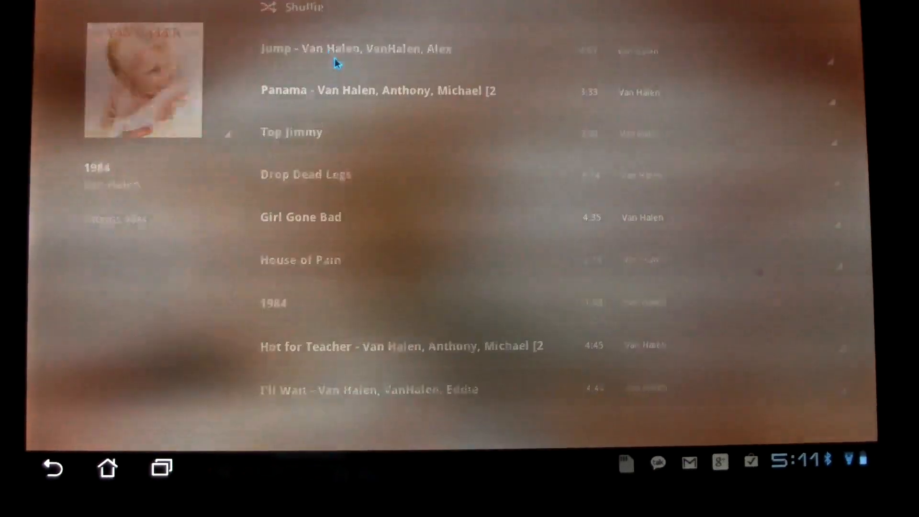
pyautogui.click(334, 49)
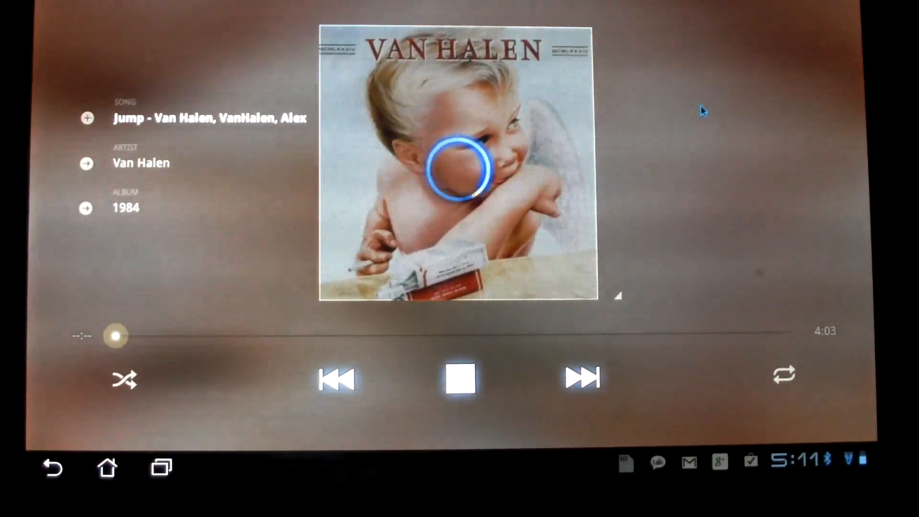
pyautogui.click(459, 379)
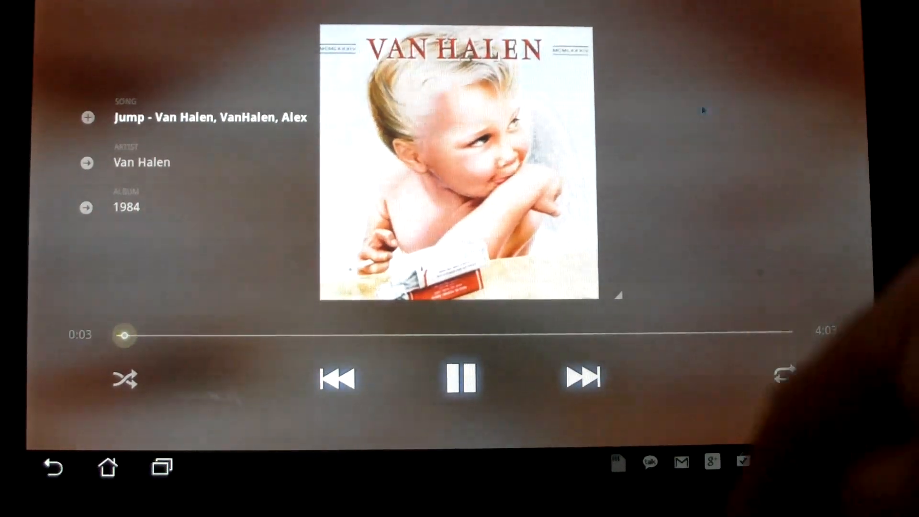
pyautogui.click(462, 378)
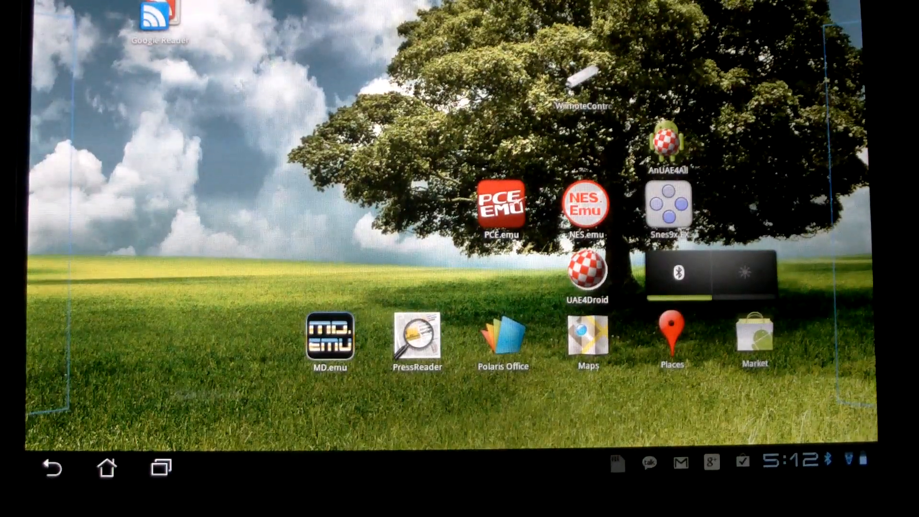
# Step: Swipe the home screen over to the panel with the Peoria weather and Aug 17 date widgets
pyautogui.hscroll(-3)
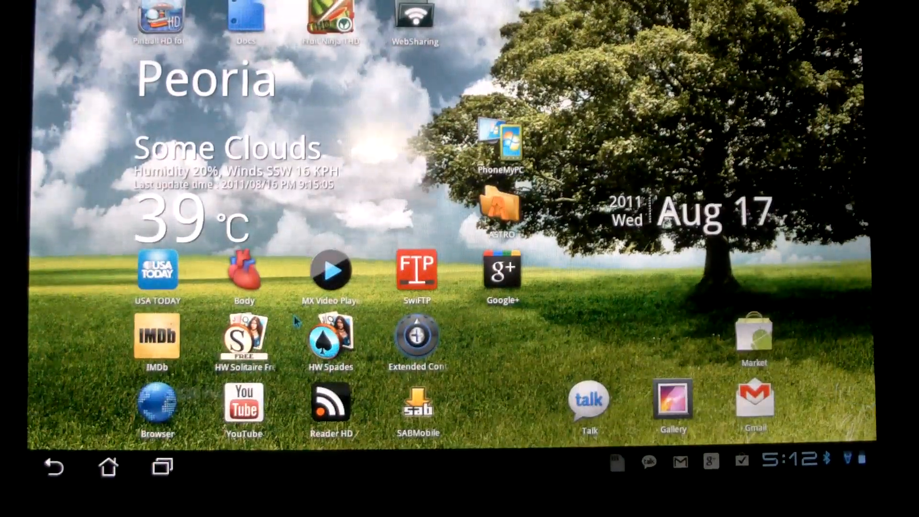